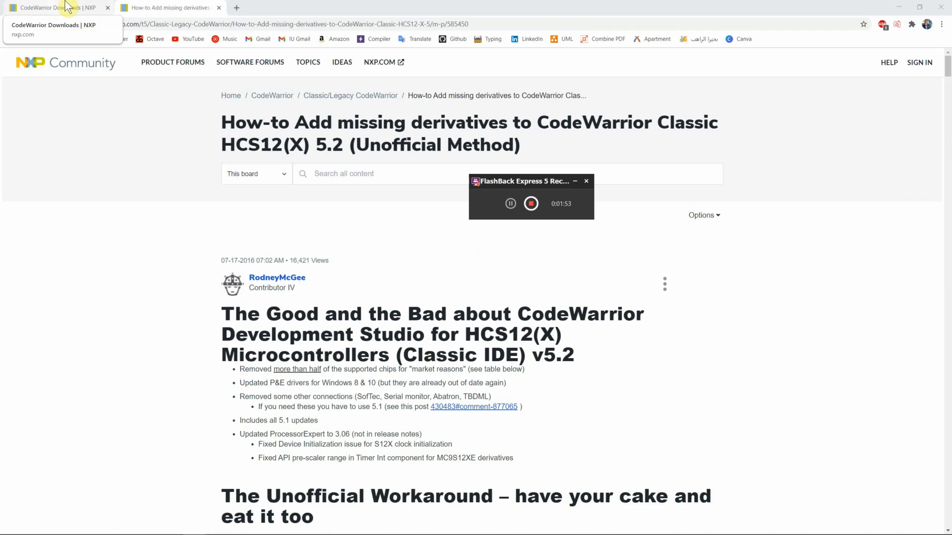
Switch to the CodeWarrior Downloads page and pick out the HCS12(X) 5.2 product row
left_click(55, 7)
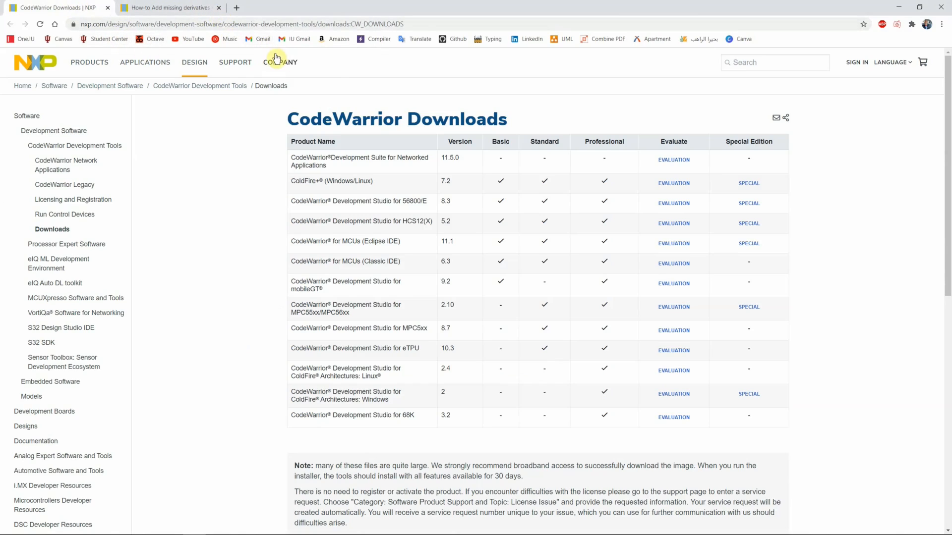
mouse_move(345, 176)
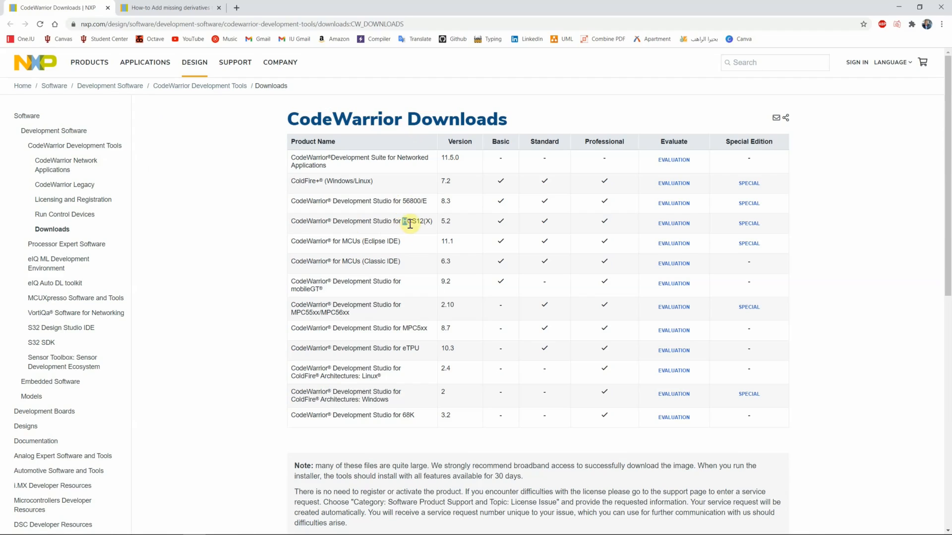
double_click(415, 221)
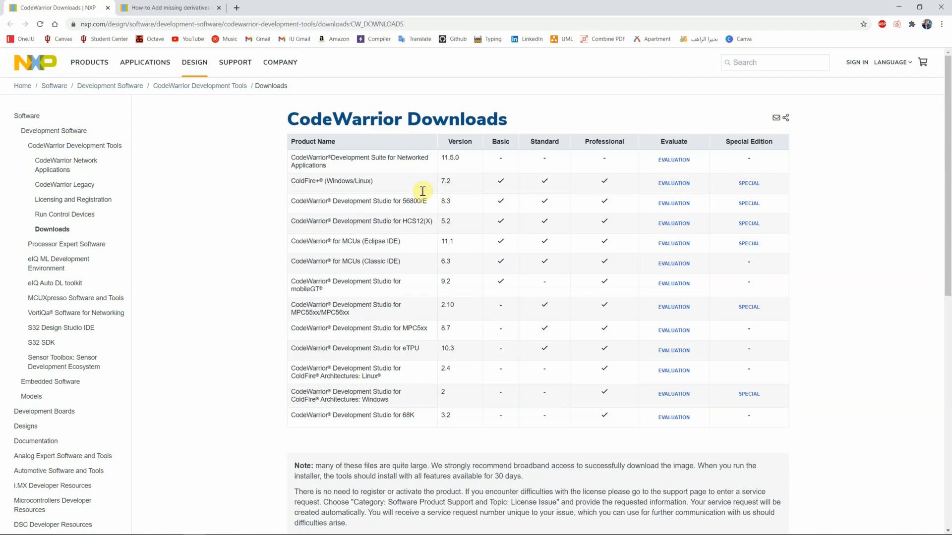
mouse_move(446, 223)
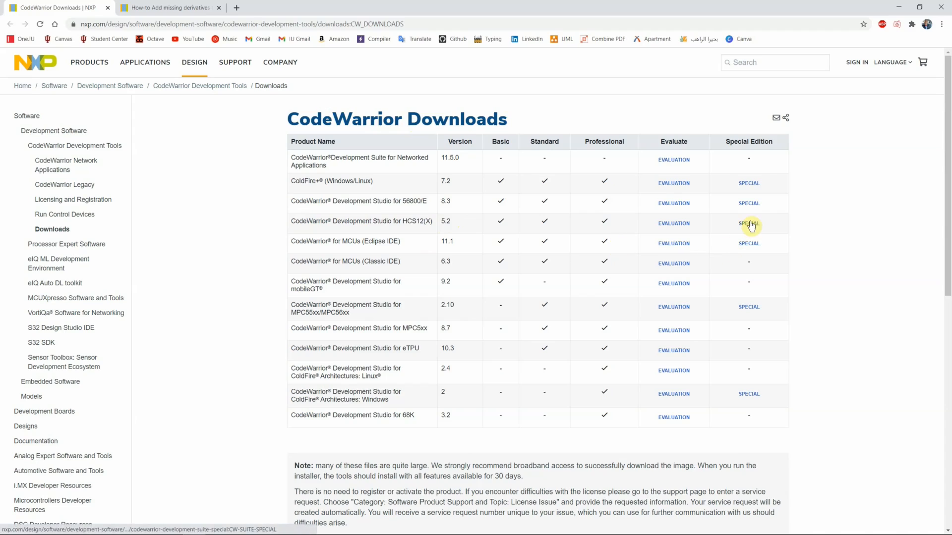
Start the Special Edition download for CodeWarrior HCS12(X) 5.2
left_click(749, 223)
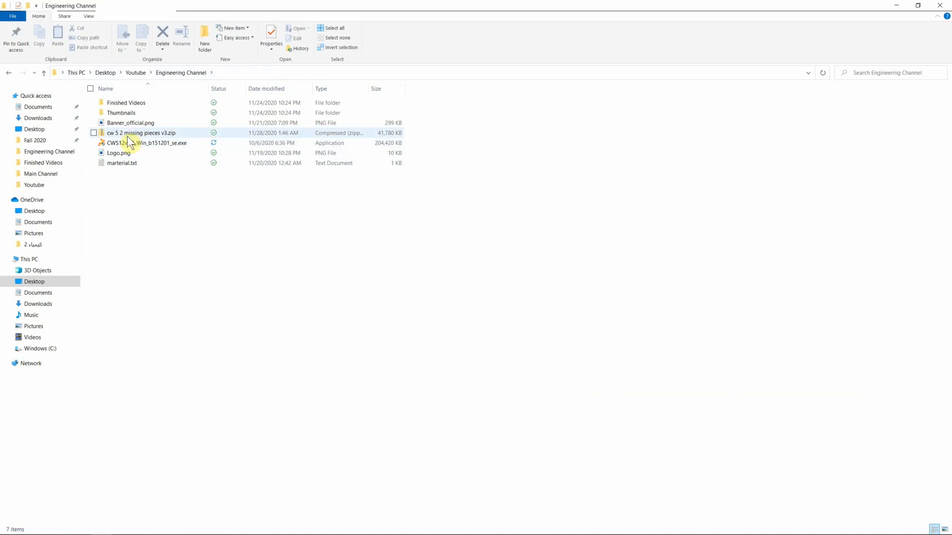
Select CWS12v5.2_Win_b151201_se.exe in the Engineering Channel folder
left_click(146, 143)
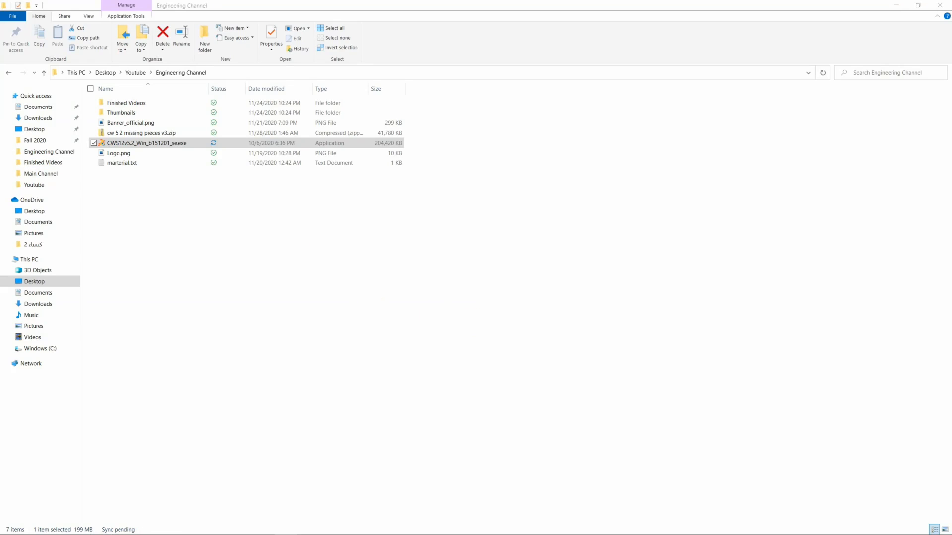
Launch the HCS12(X) 5.2 installer and keep C:\Program Files (x86)\Freescale\CWS12v5.2 as destination
double_click(146, 143)
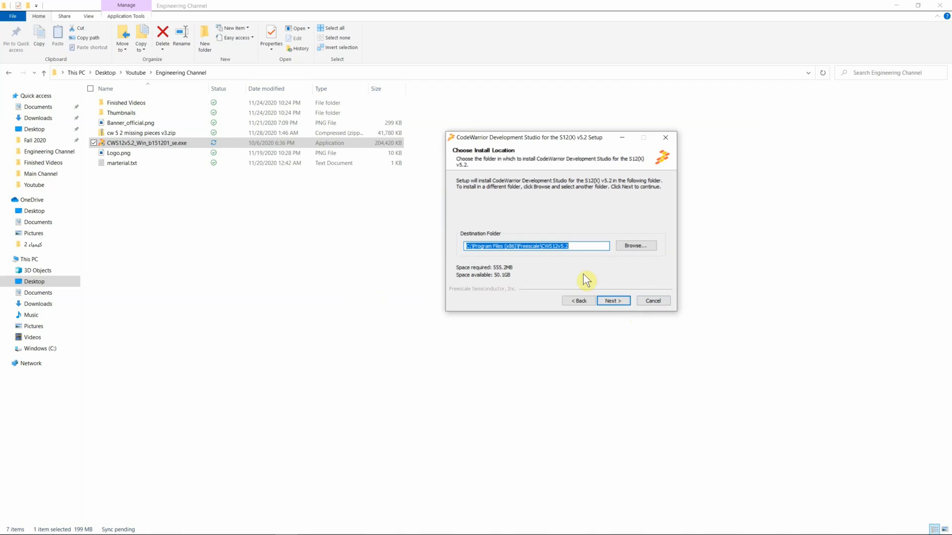
mouse_move(512, 242)
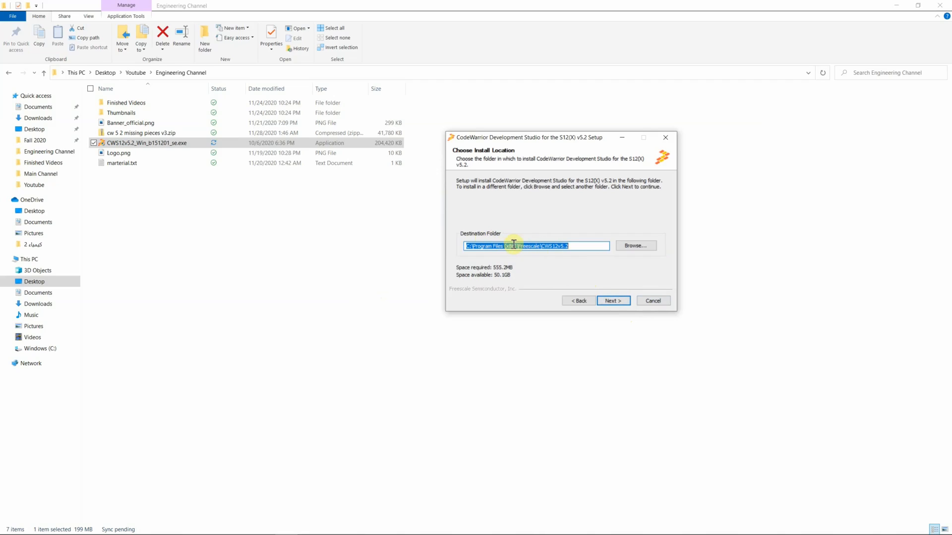
mouse_move(515, 255)
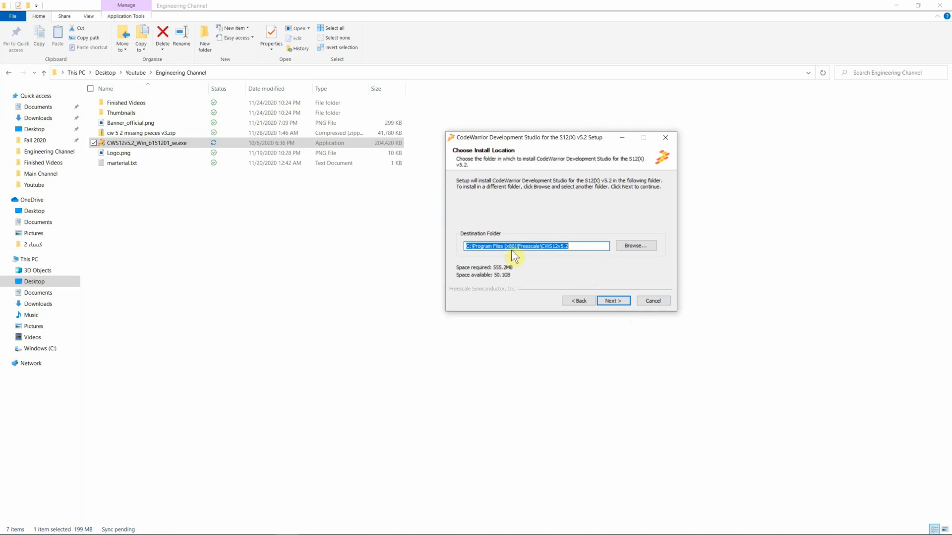
mouse_move(485, 254)
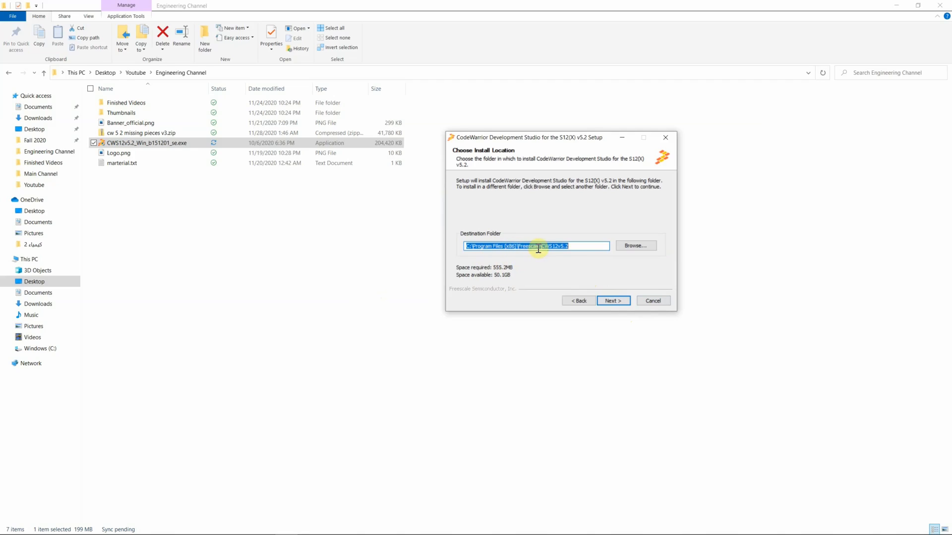
mouse_move(573, 248)
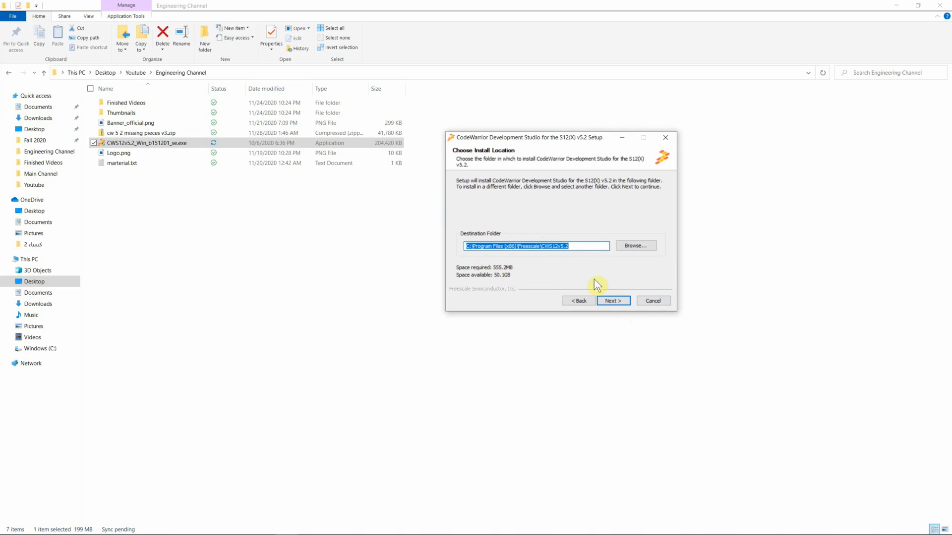
left_click(613, 300)
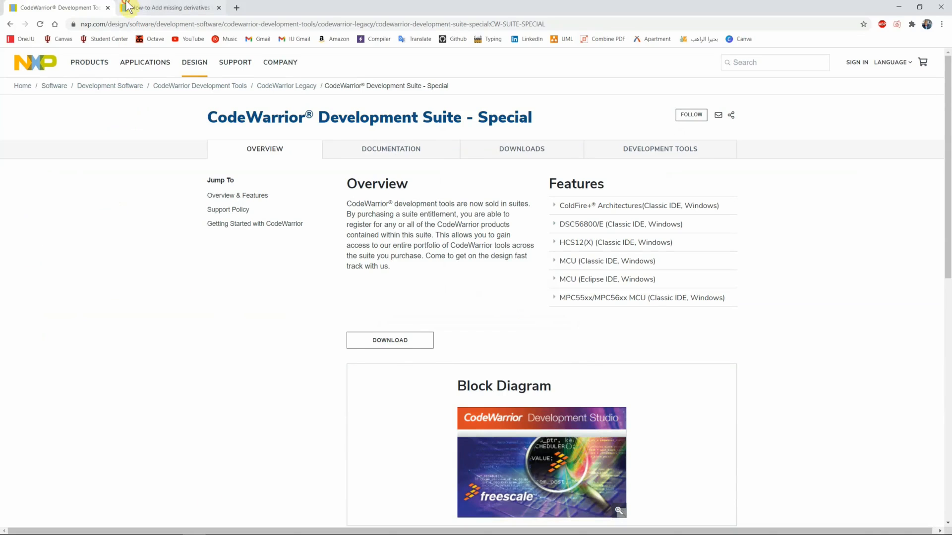
Return to the missing-derivatives article and scroll to its cw 5 2 missing pieces v3.zip attachment
left_click(170, 7)
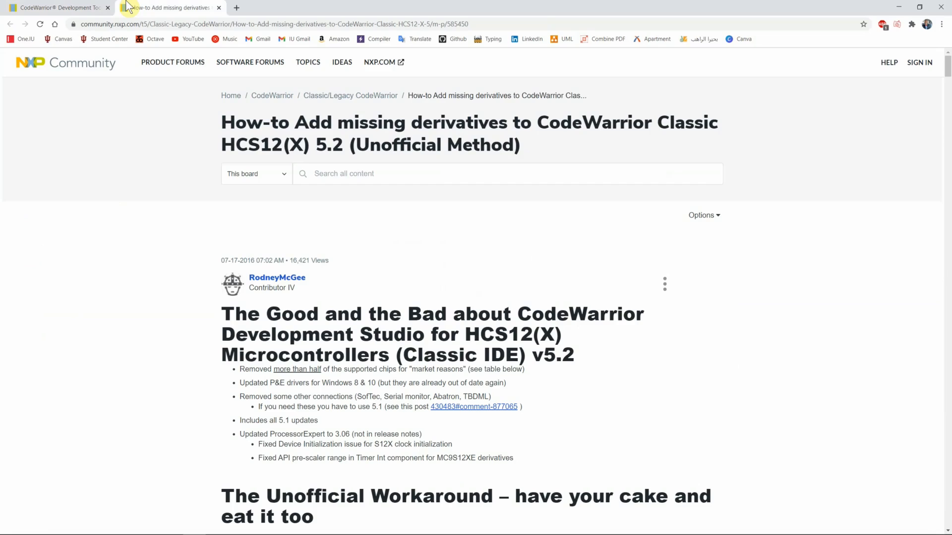
mouse_move(210, 106)
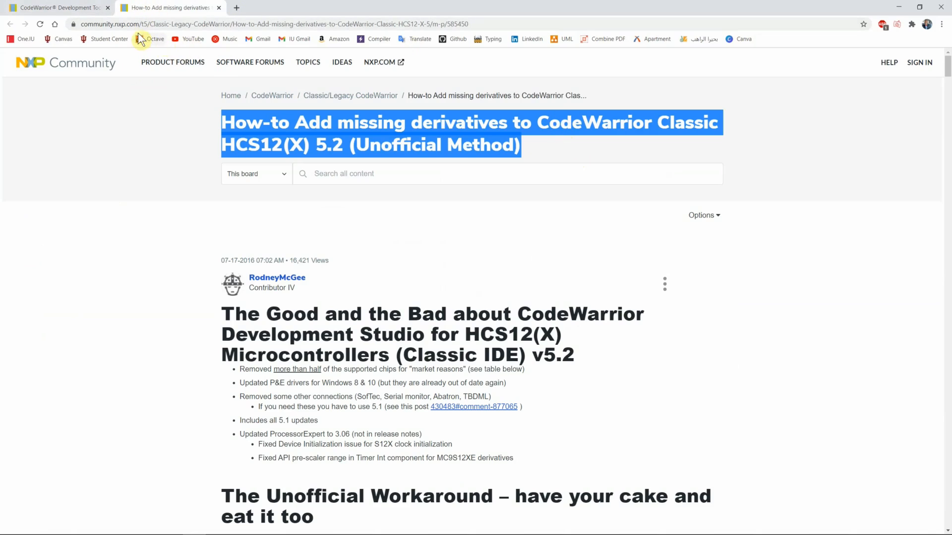
scroll("down", 3)
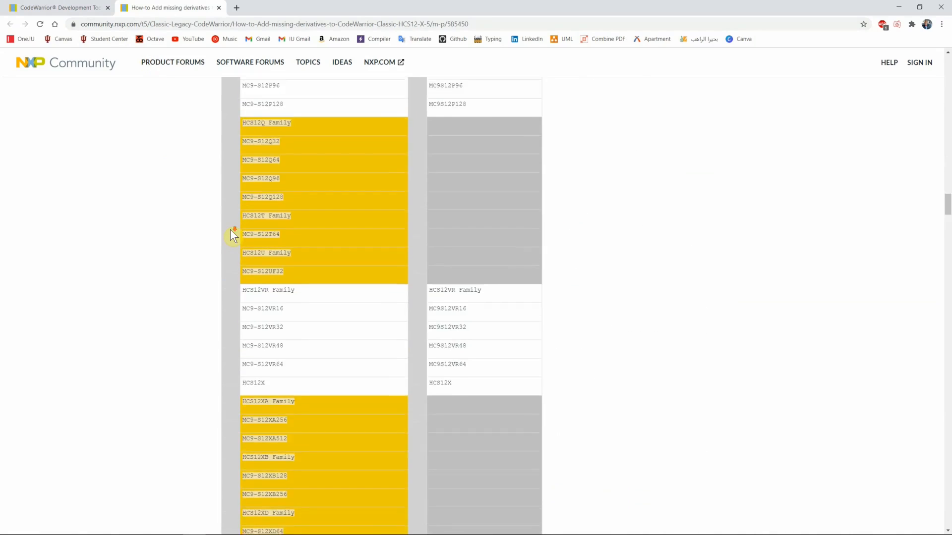
scroll("down", 3)
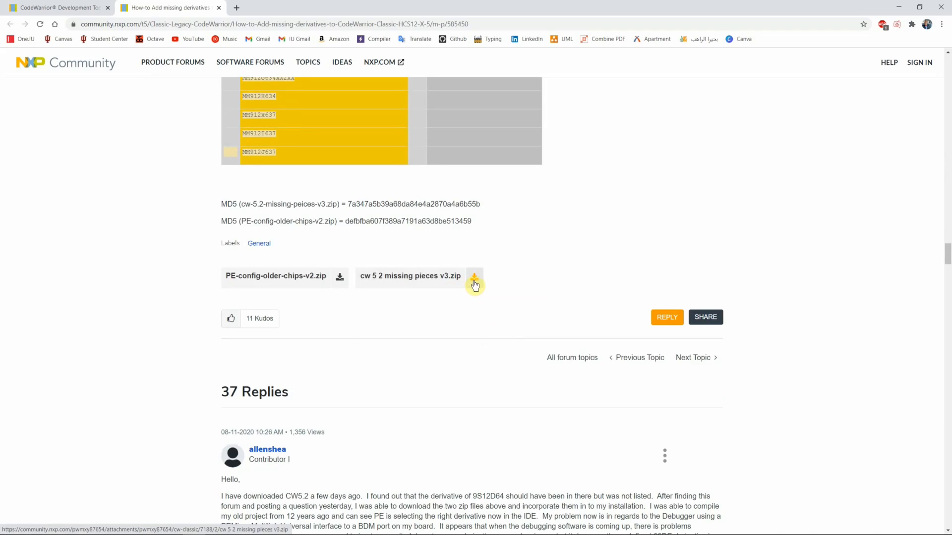
mouse_move(474, 283)
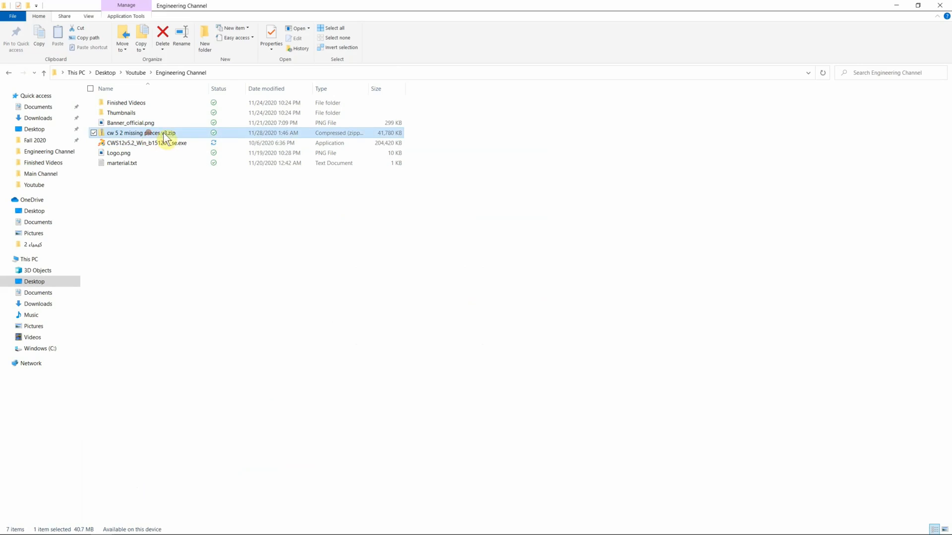
Open cw 5 2 missing pieces v3.zip and select its Bin, Lib and Prog folders
double_click(140, 132)
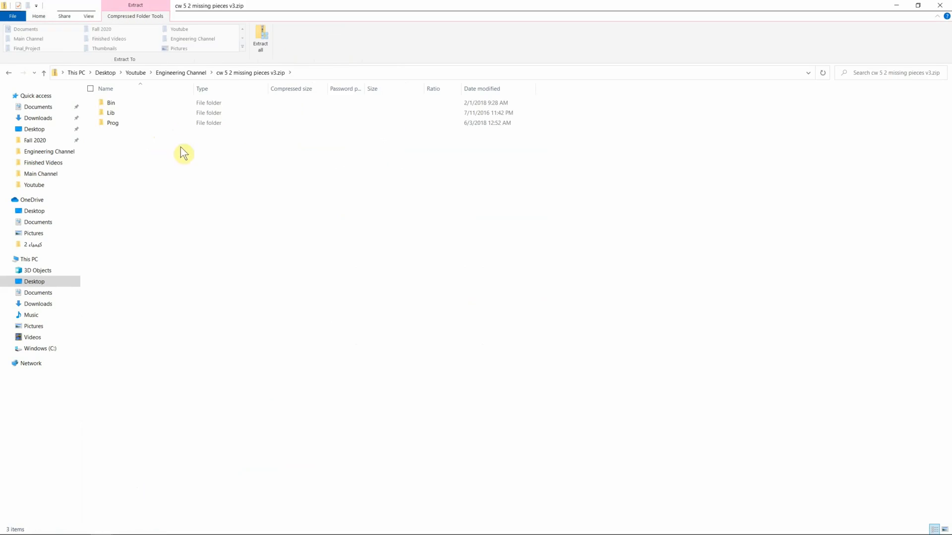
left_click(112, 123)
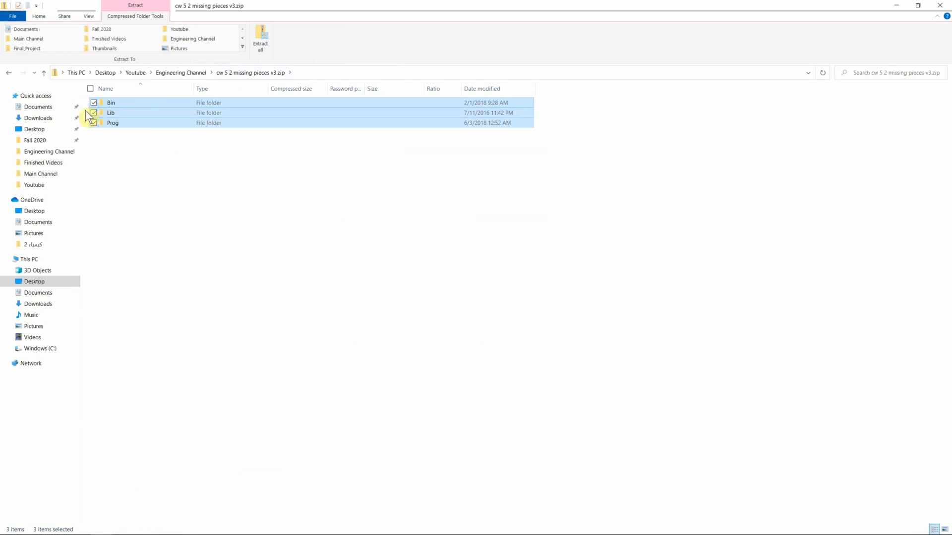
mouse_move(176, 133)
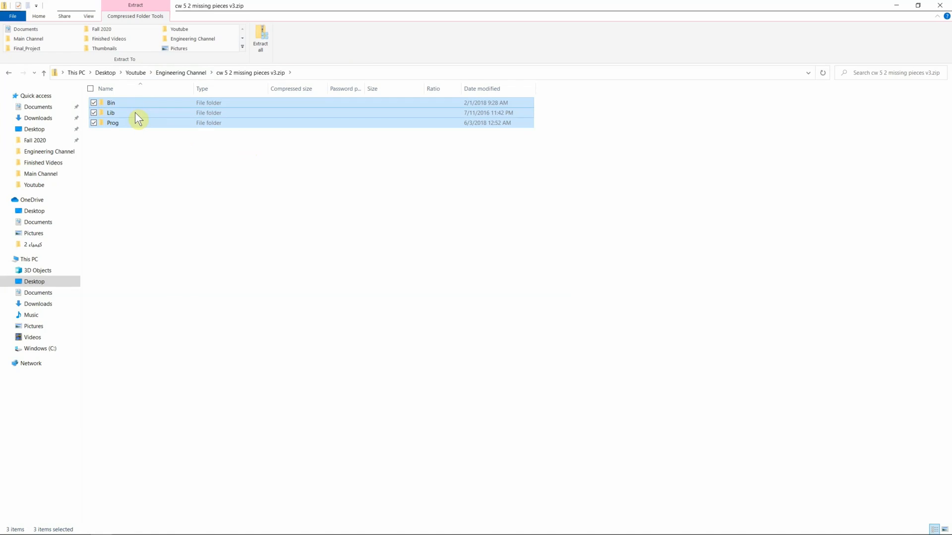
mouse_move(128, 149)
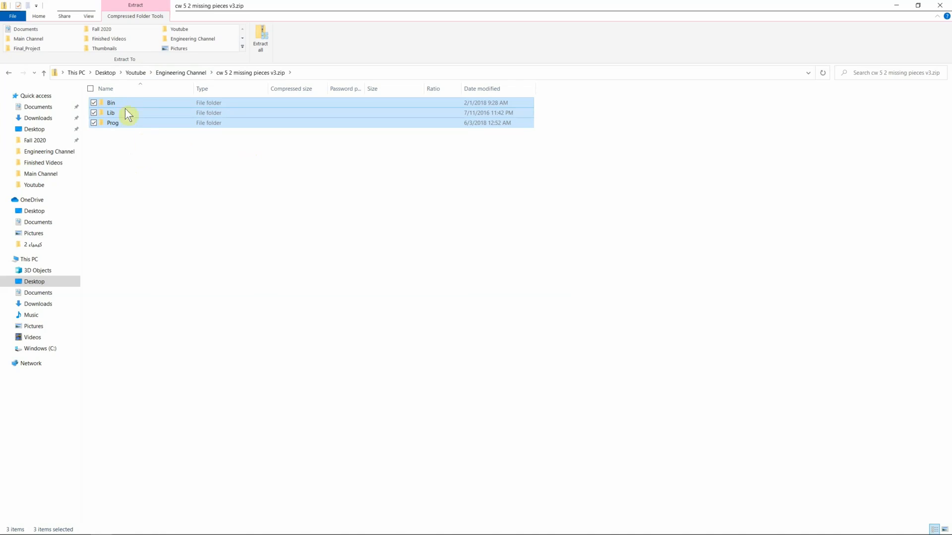
mouse_move(210, 63)
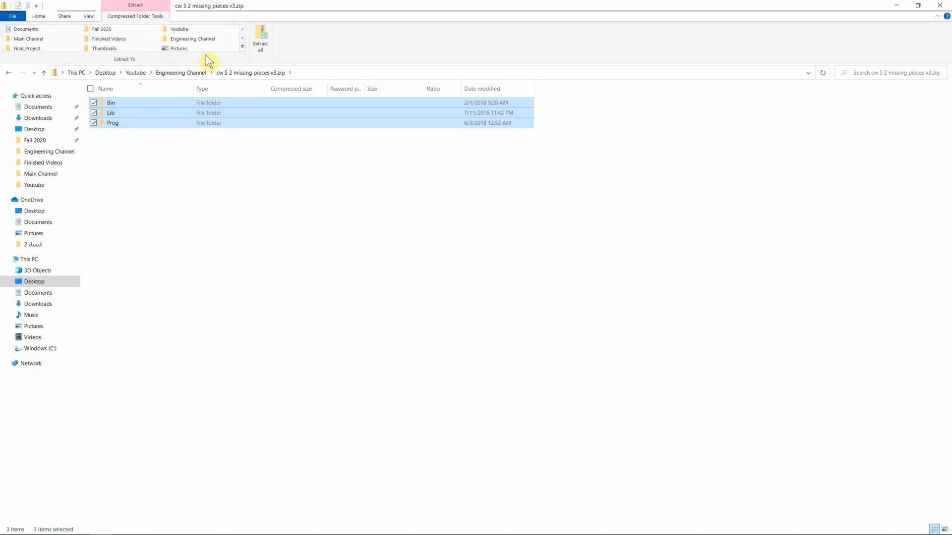
left_click(297, 195)
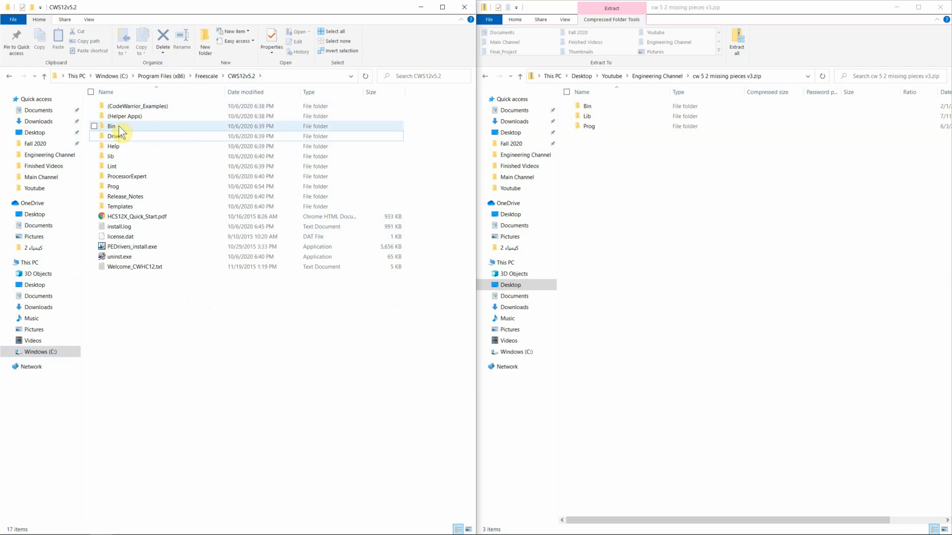
Copy Bin, Lib and Prog into CWS12v5.2, replacing the 991 same-named files
left_click(113, 187)
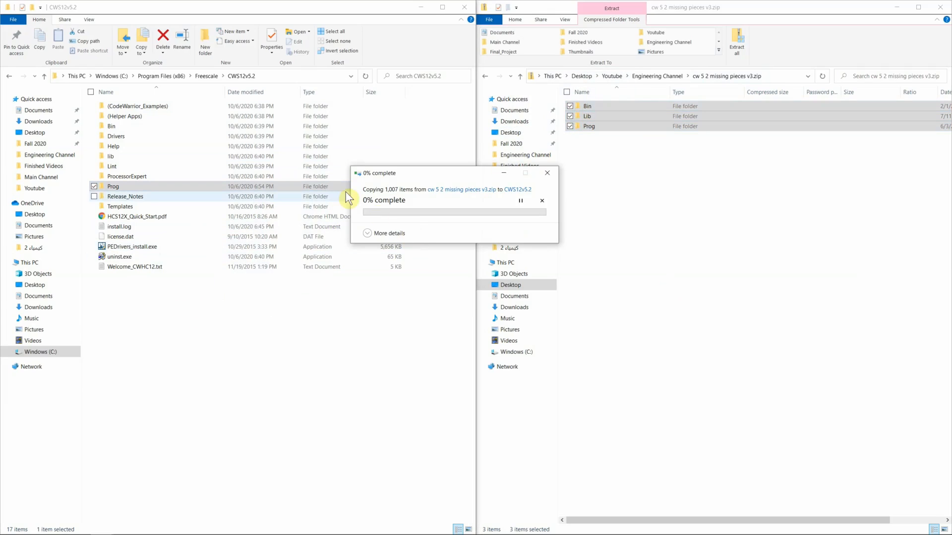
mouse_move(223, 202)
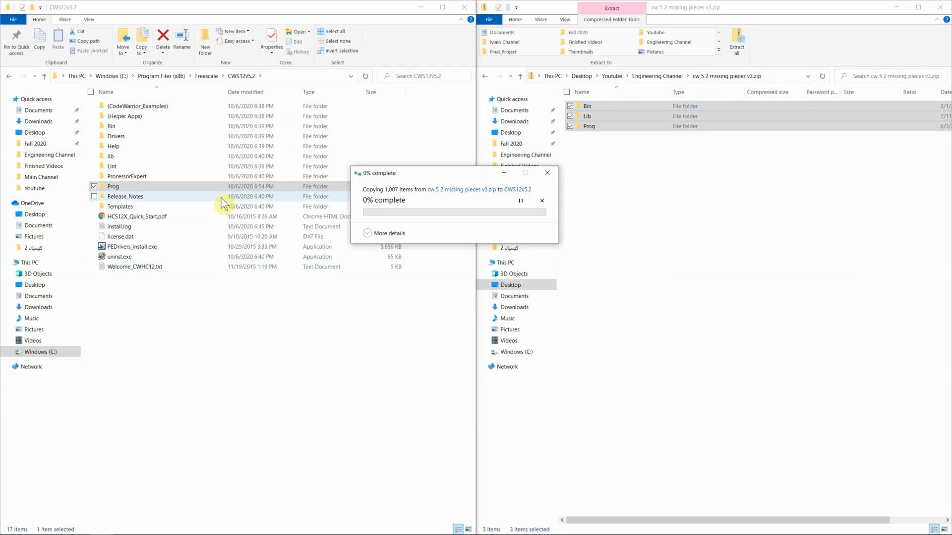
mouse_move(526, 228)
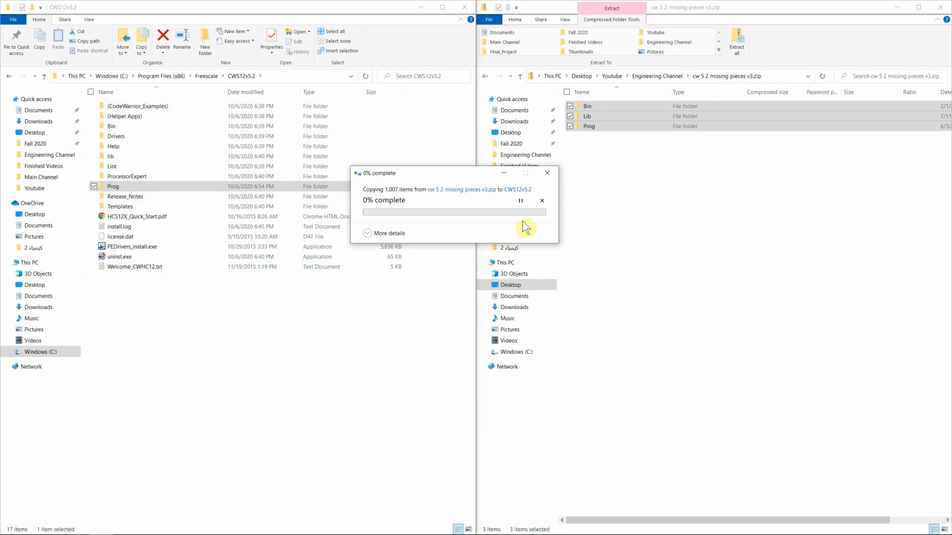
mouse_move(470, 298)
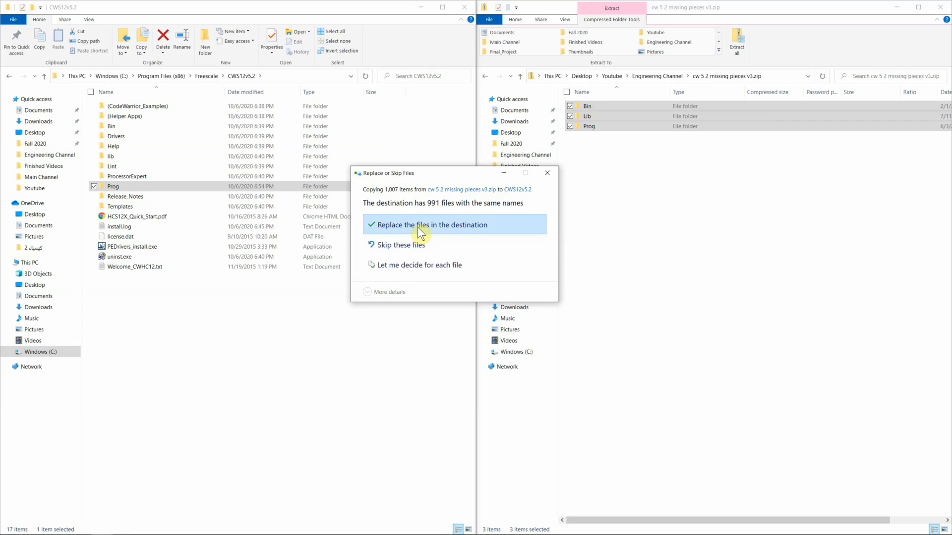
left_click(433, 224)
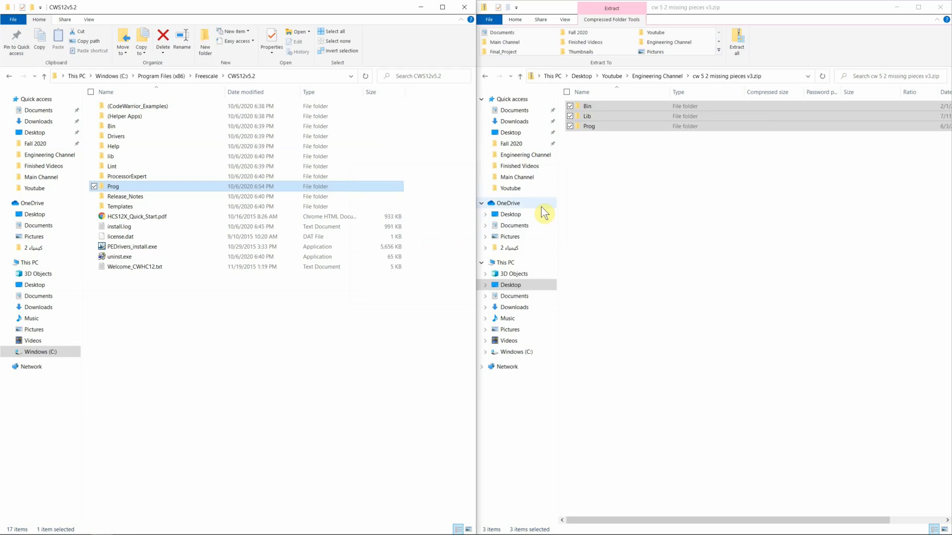